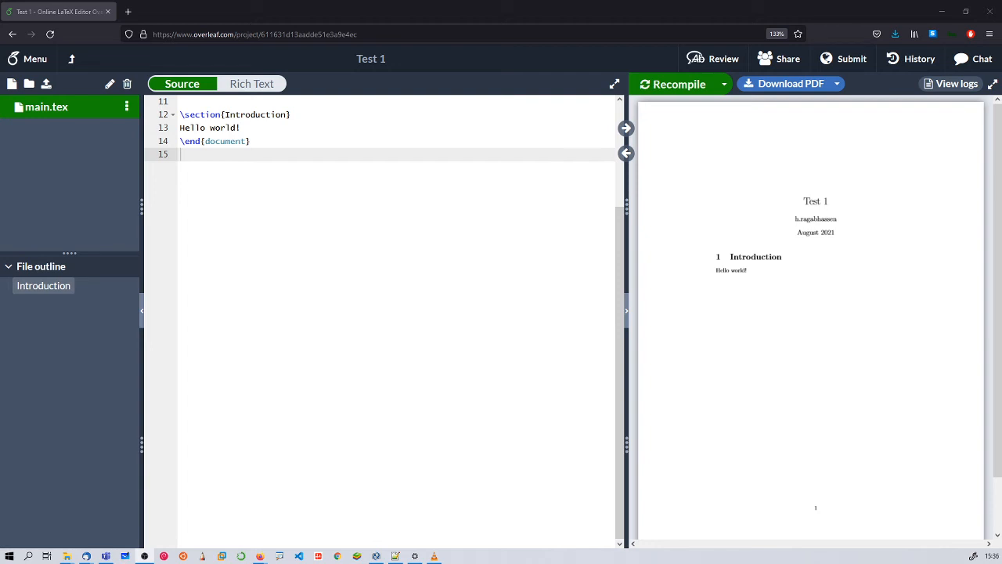
{"action": "mouse_move", "coordinate": [790, 84]}
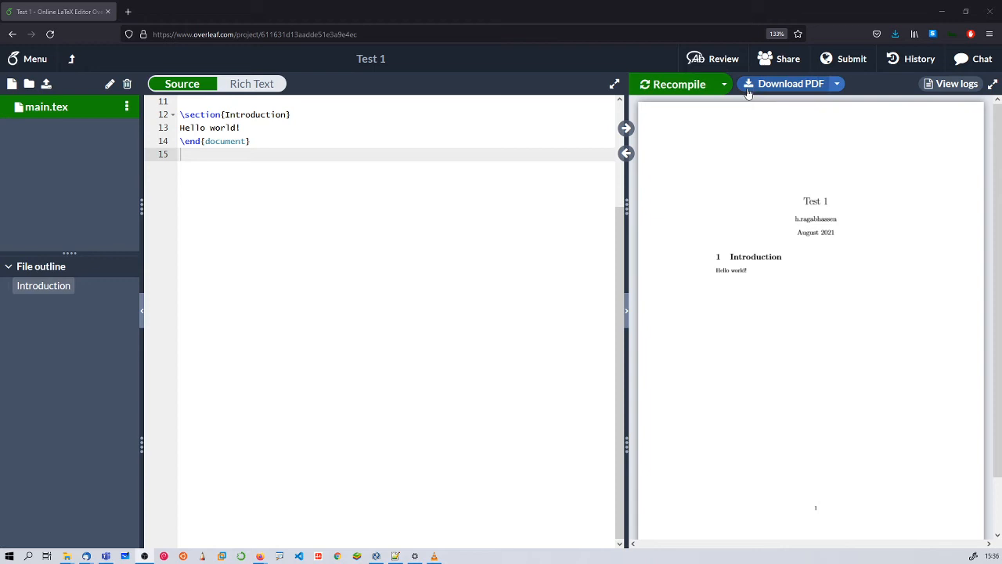